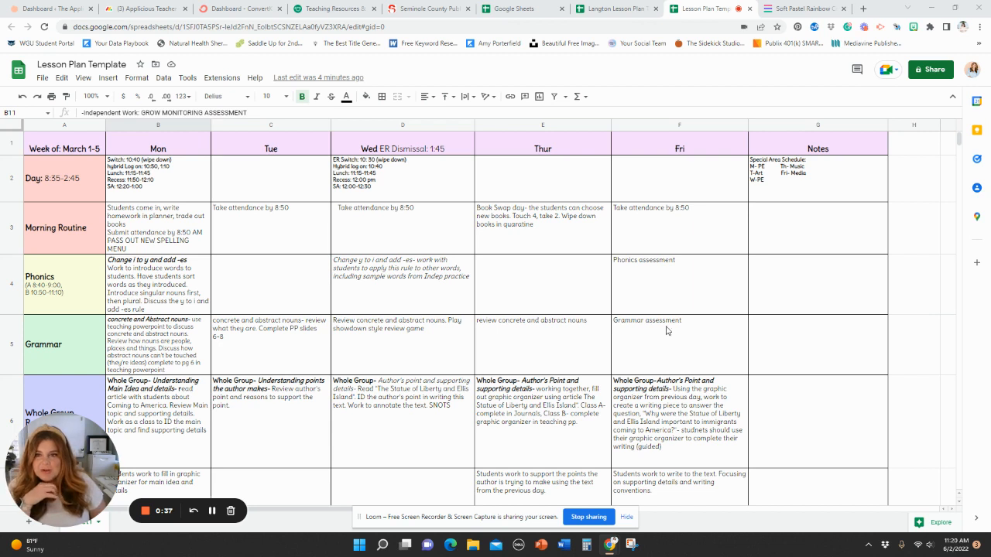
mouse_move(702, 309)
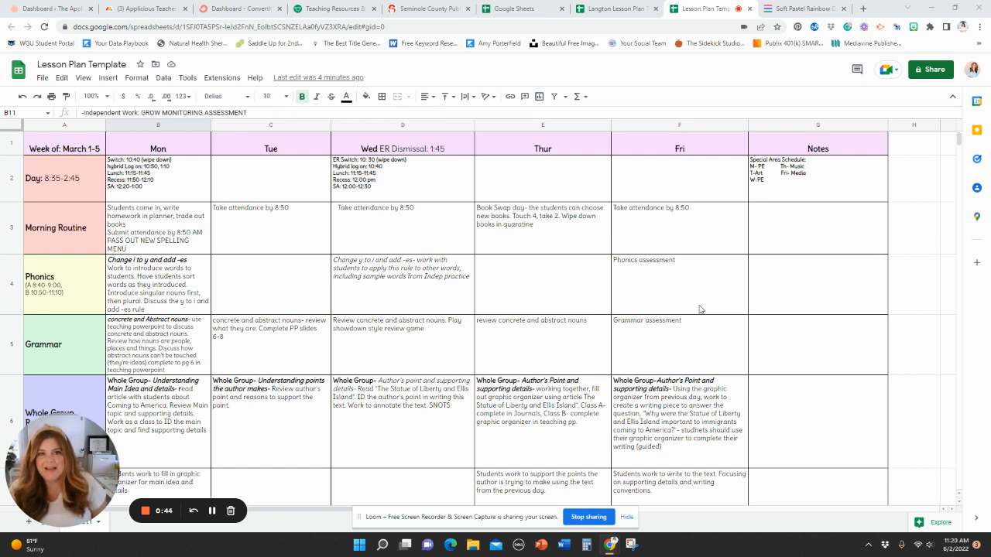
mouse_move(697, 307)
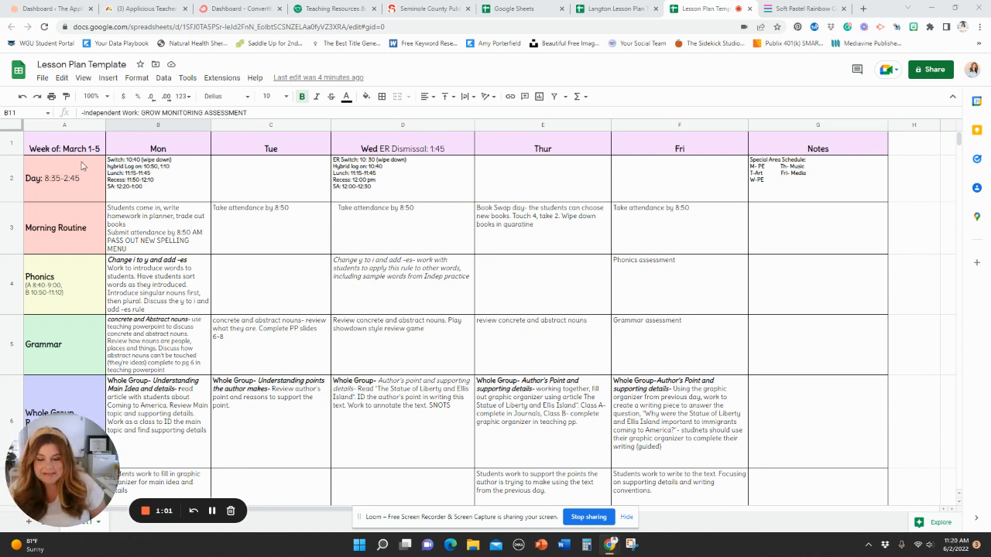
mouse_move(184, 289)
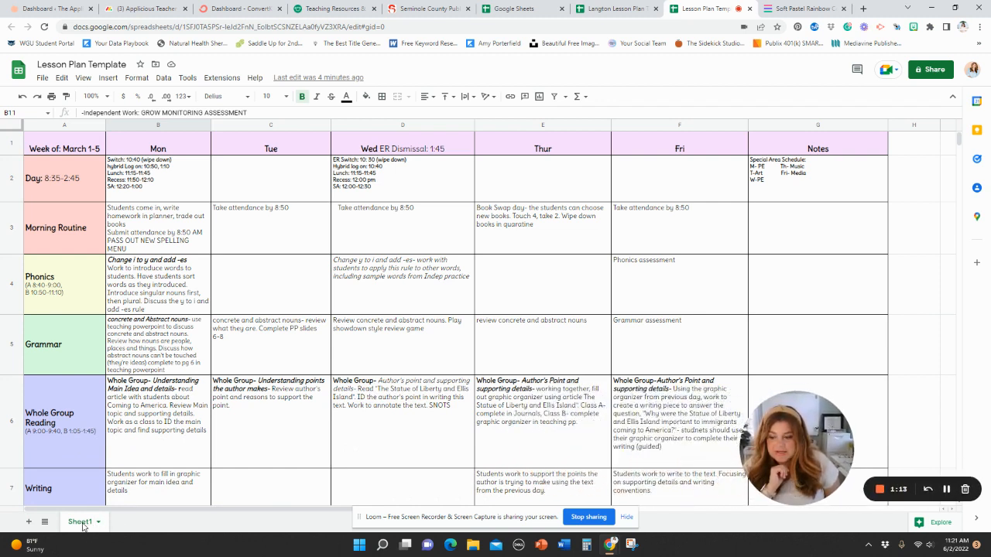
Step: Rename the Sheet1 tab to 'First Week of School 8/16-8/21' via its right-click menu
right_click(81, 521)
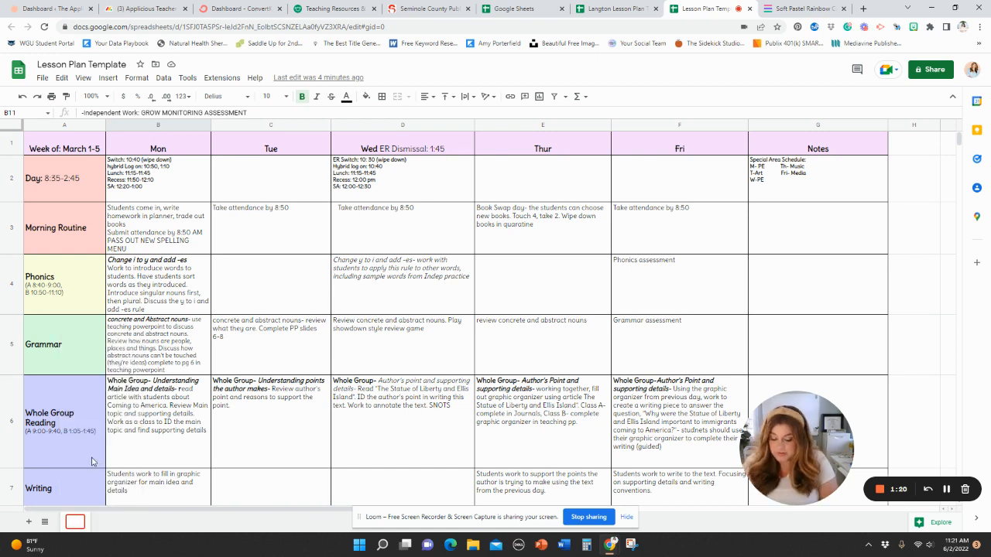
text(First Week of School)
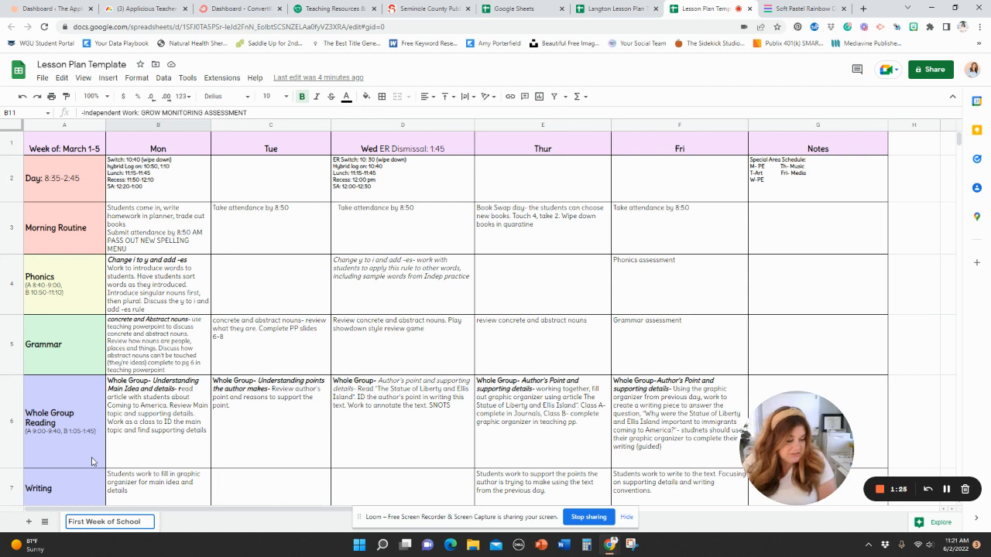
text(Augu)
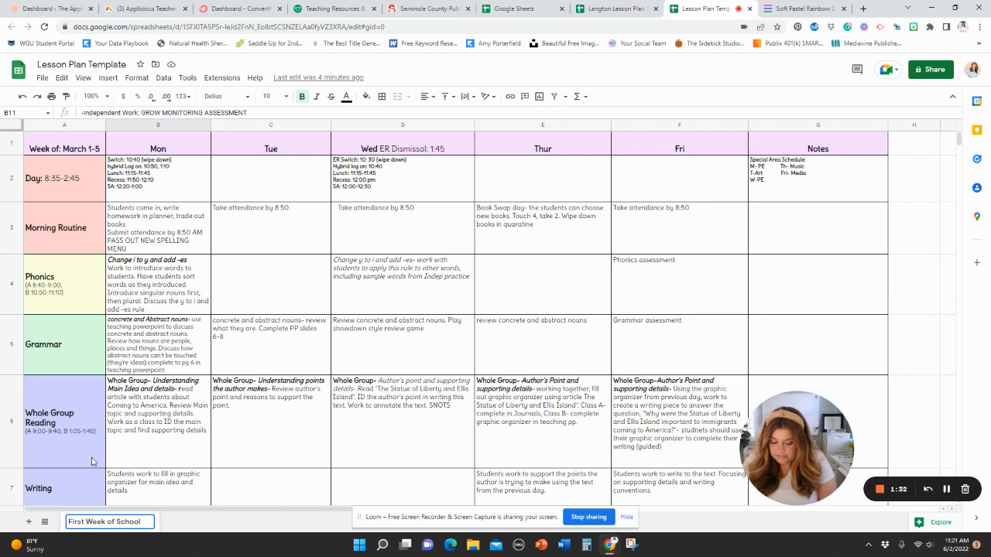
text(8/16-8/21)
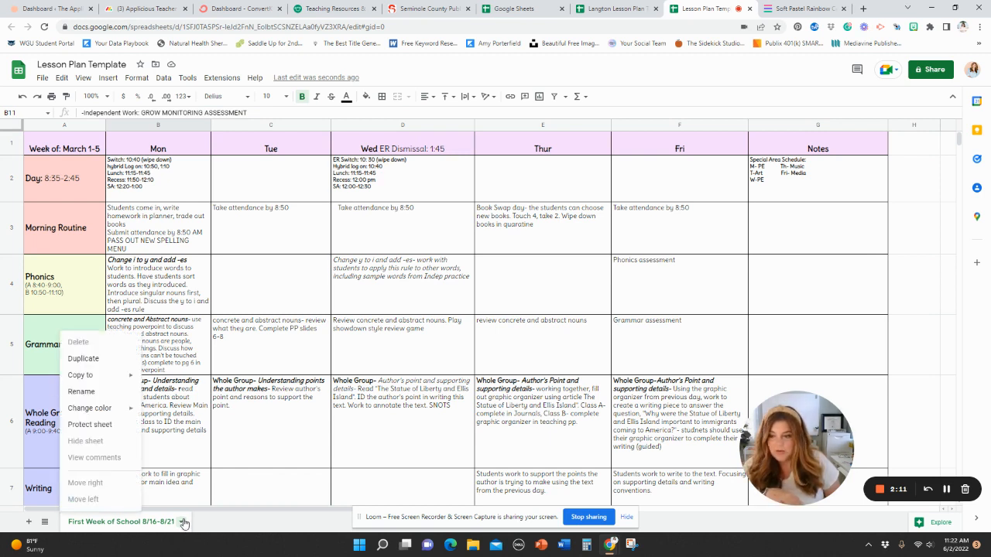
mouse_move(84, 359)
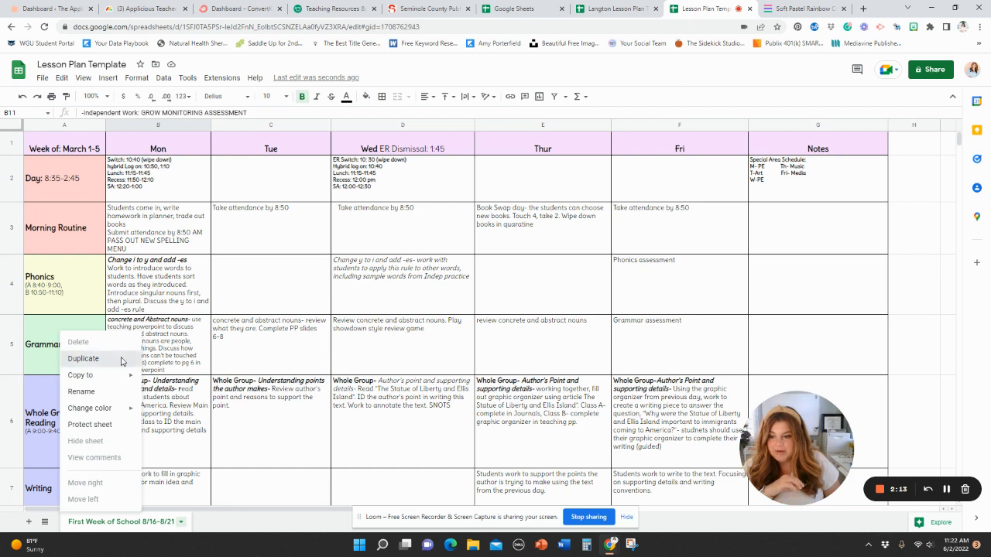
Step: Duplicate the First Week of School sheet to create a copy for another week
click(83, 359)
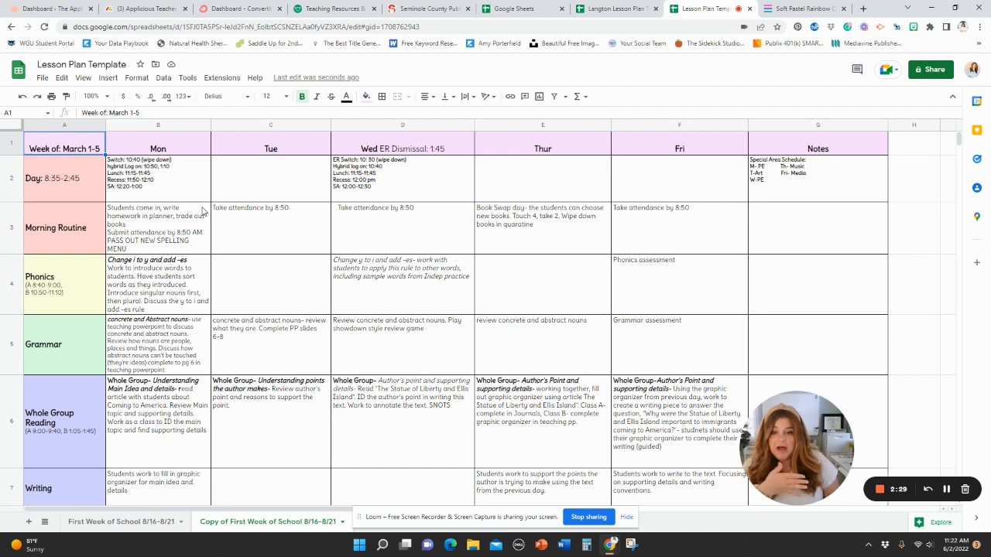
mouse_move(152, 214)
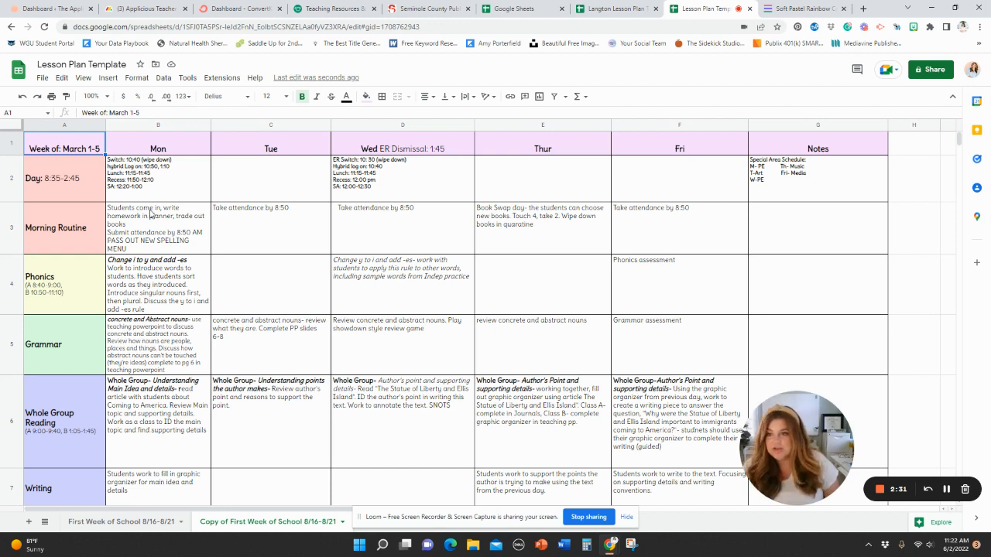
click(65, 285)
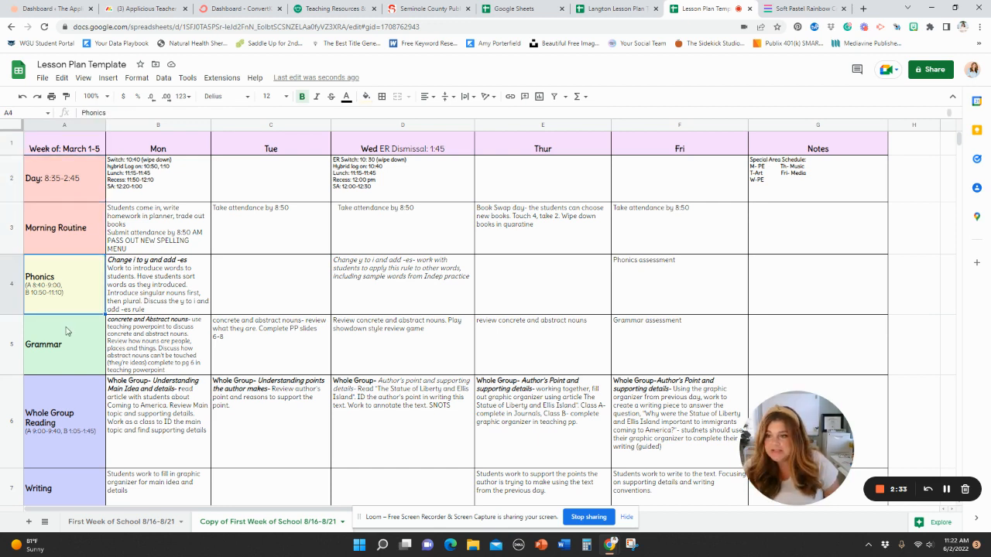
click(64, 344)
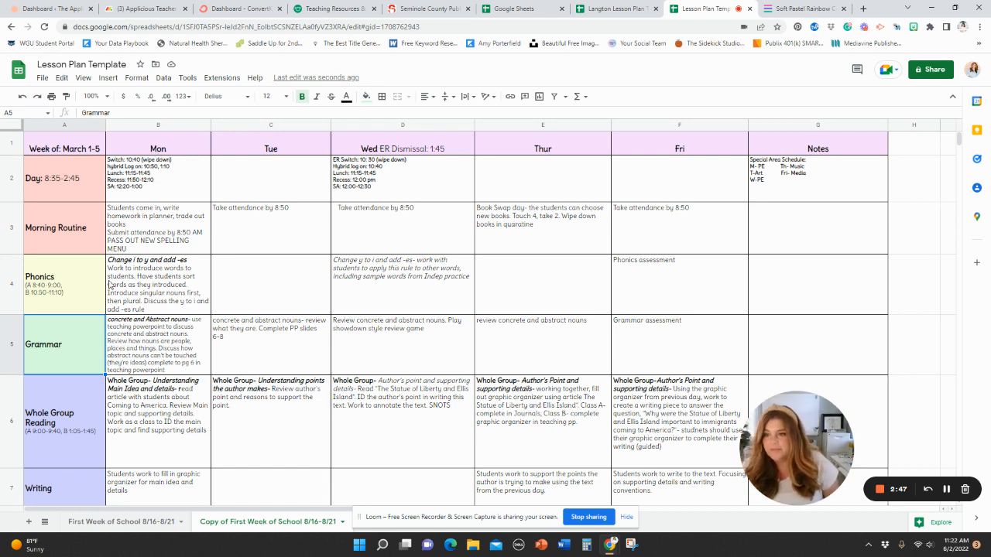
click(63, 178)
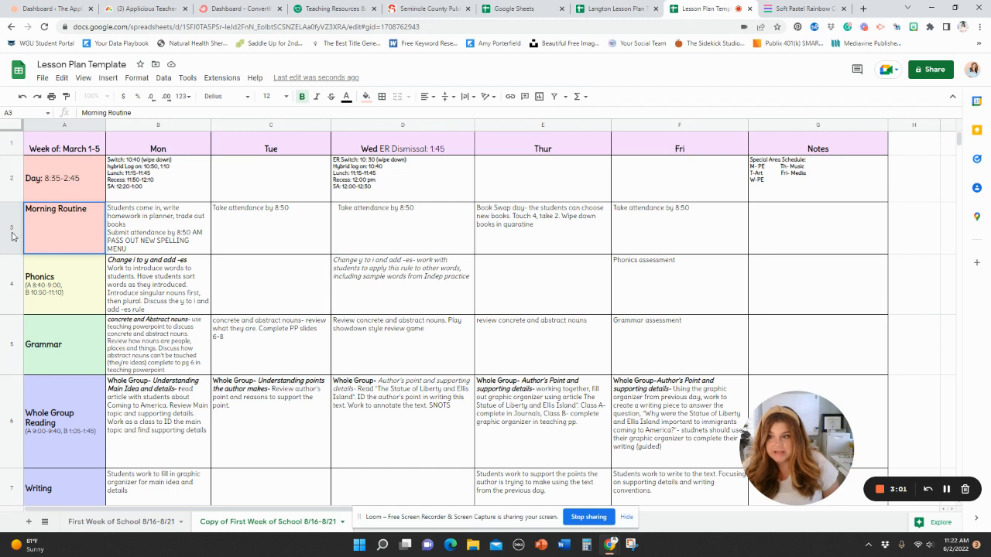
click(12, 228)
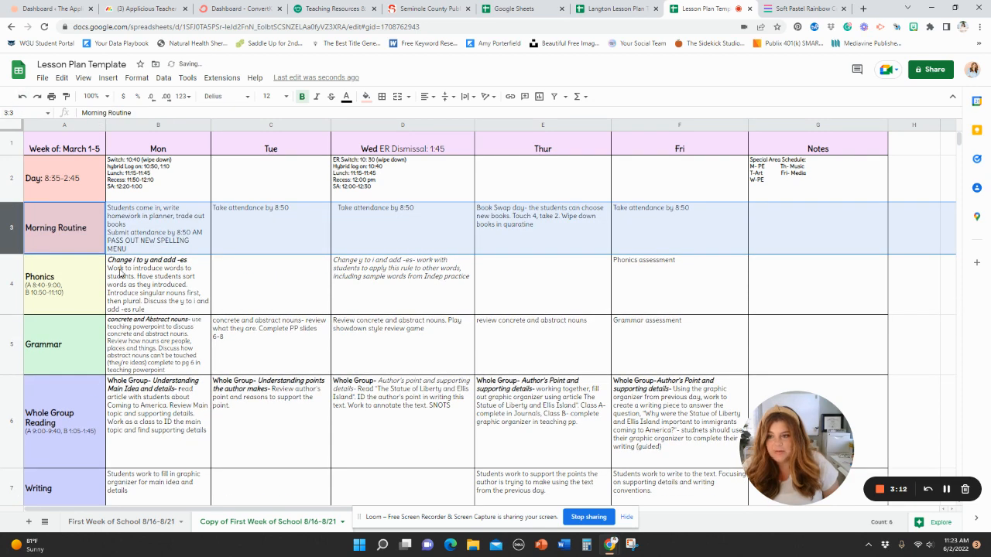
click(65, 282)
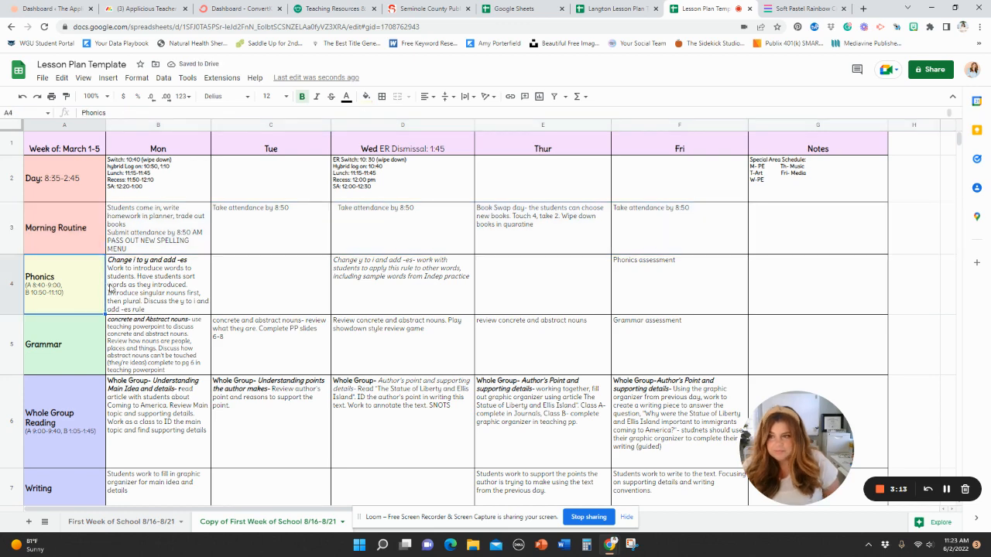
click(65, 344)
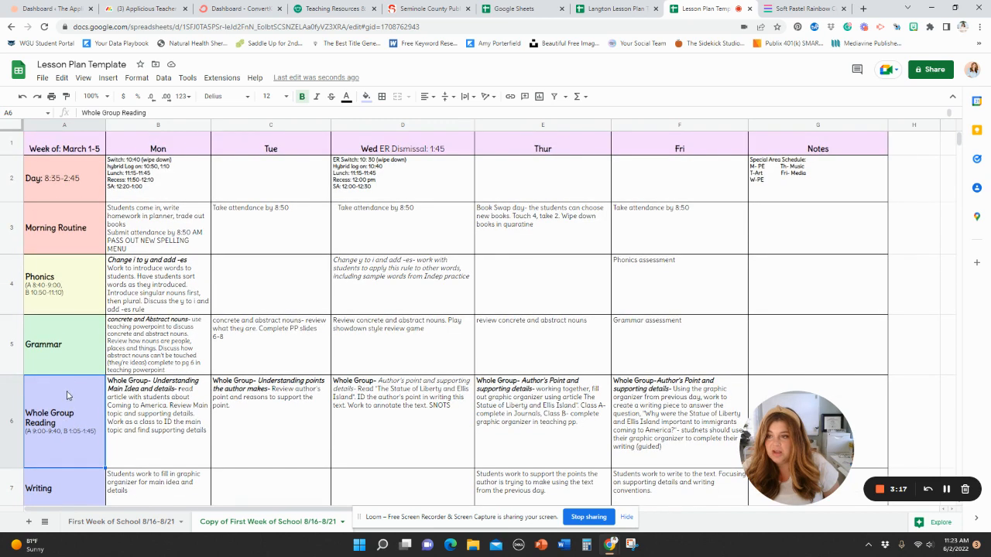
click(65, 178)
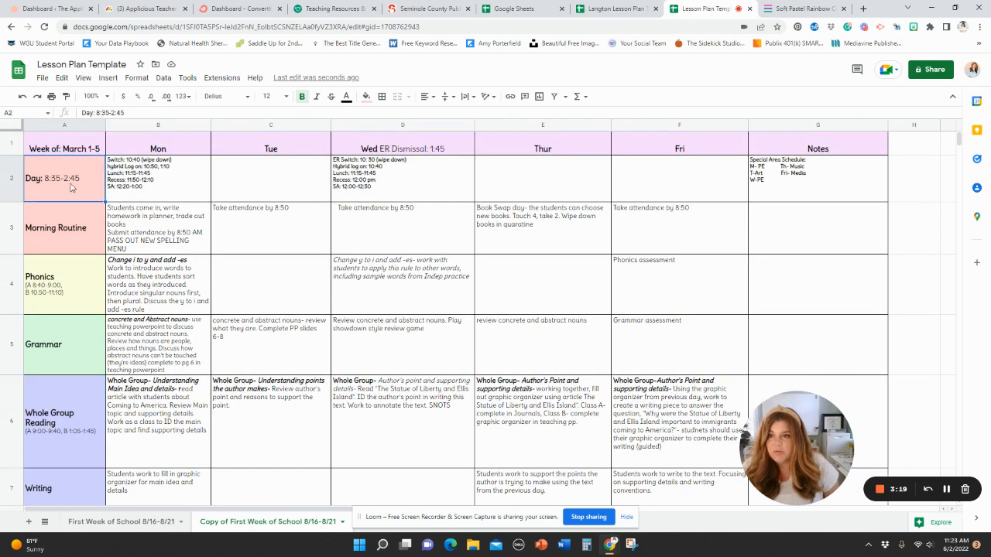
mouse_move(376, 96)
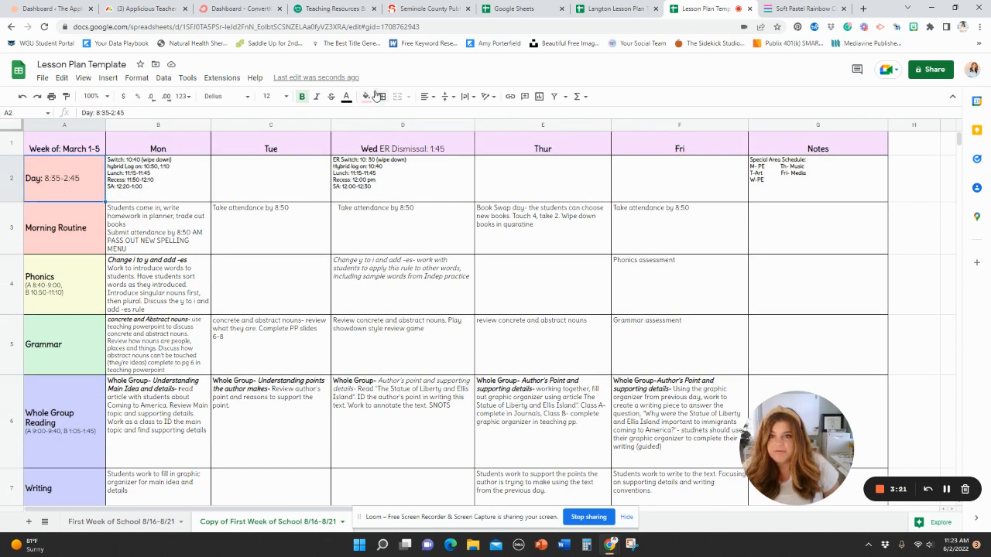
click(369, 96)
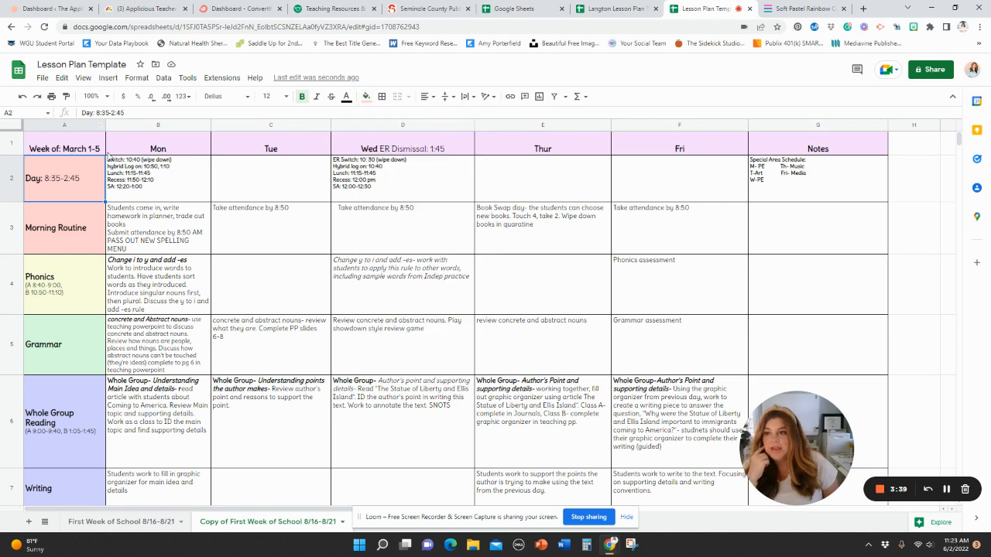
click(225, 96)
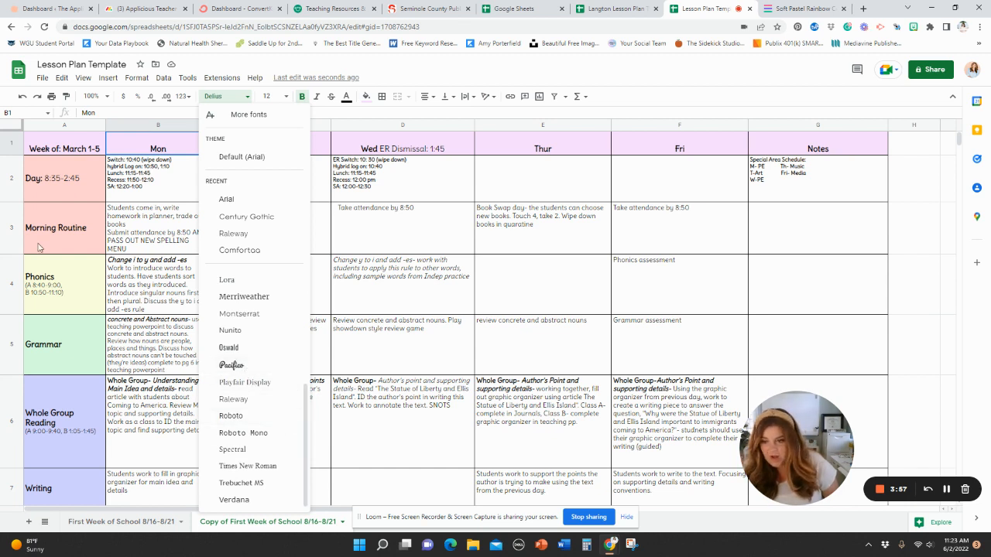
mouse_move(255, 418)
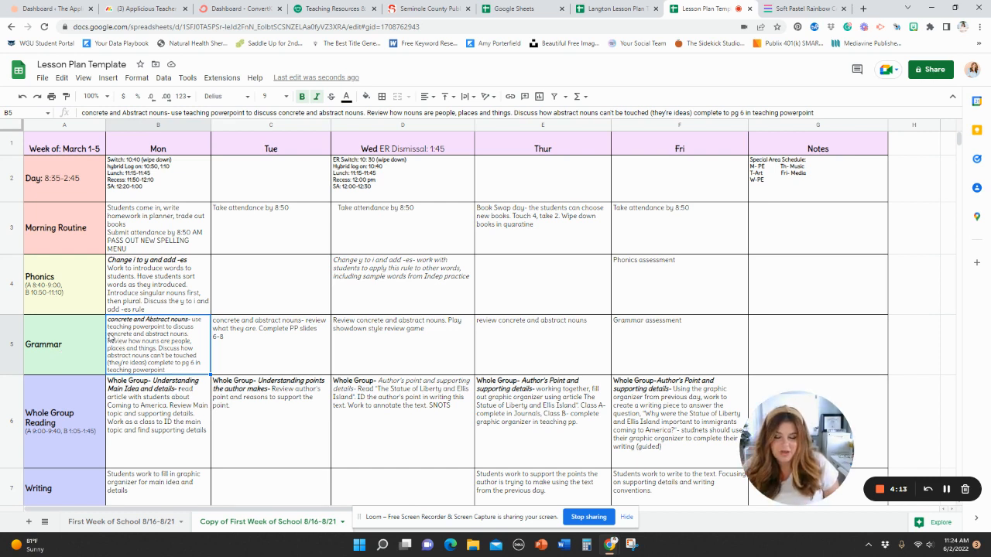
mouse_move(116, 333)
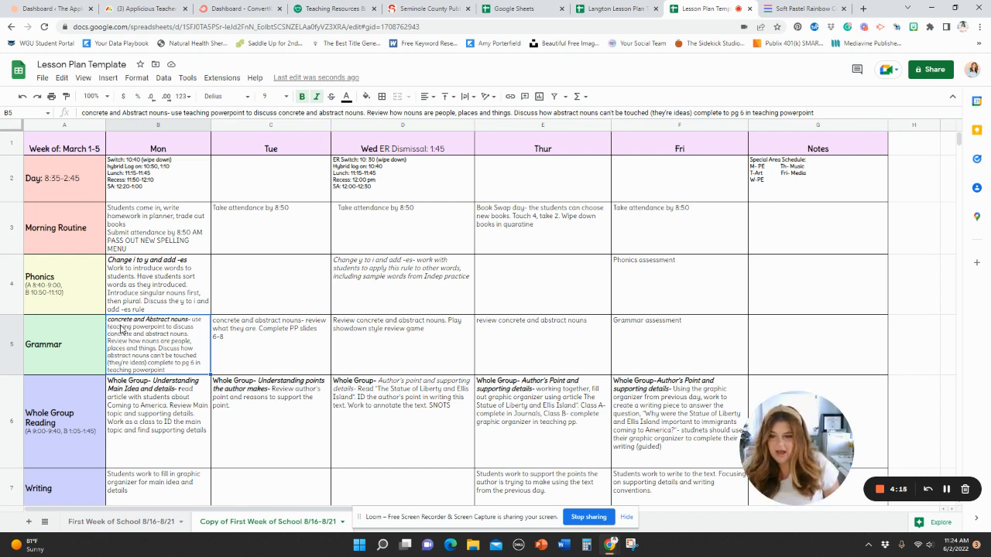
scroll(down, 3)
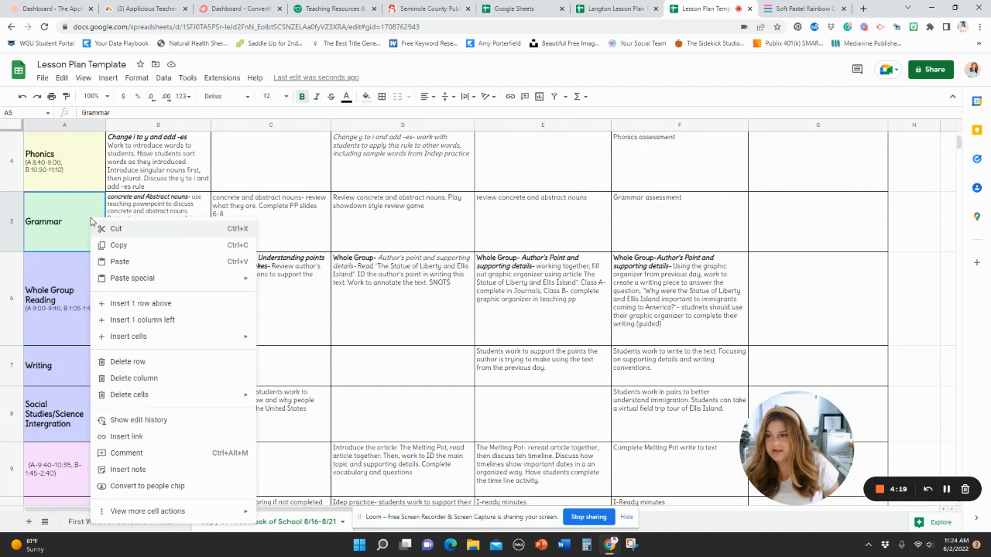
mouse_move(140, 302)
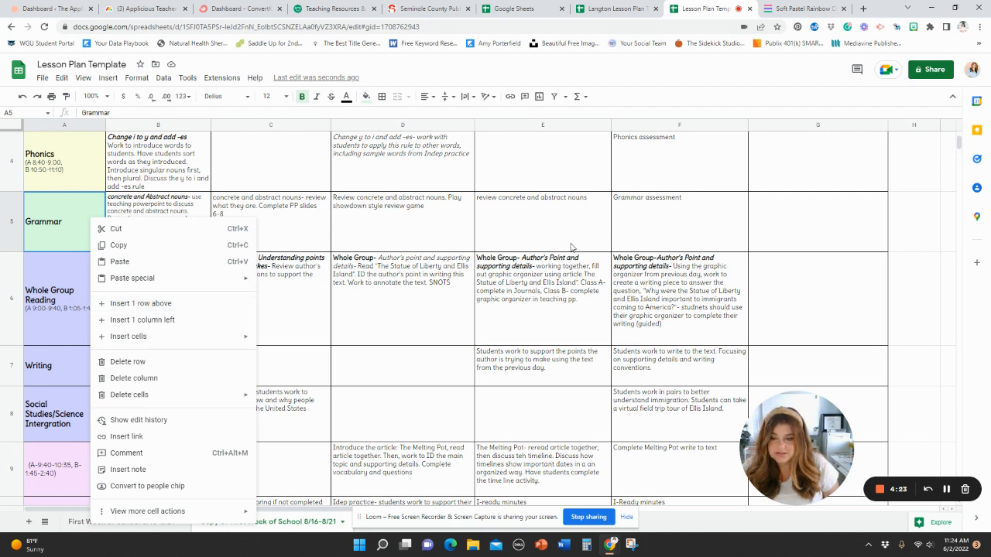
mouse_move(266, 130)
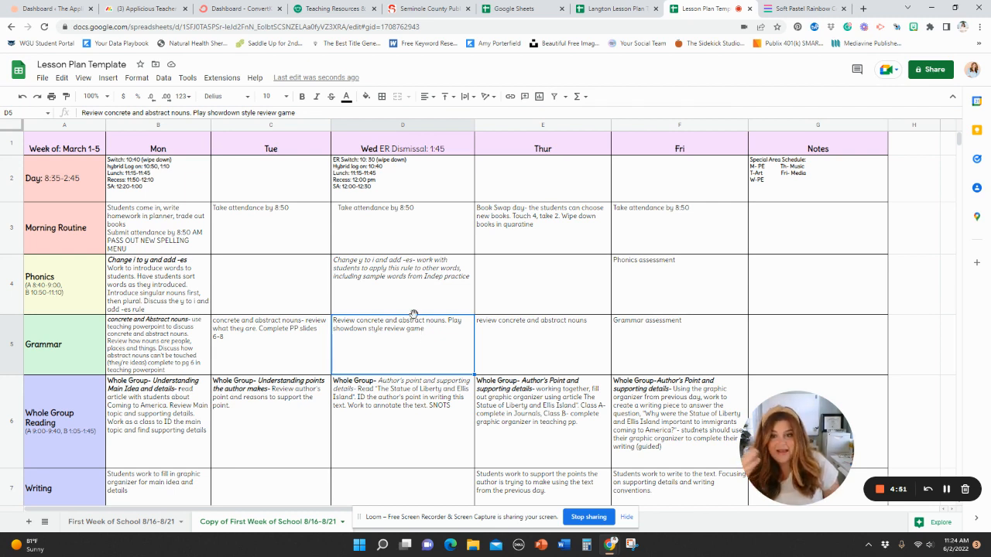
click(402, 285)
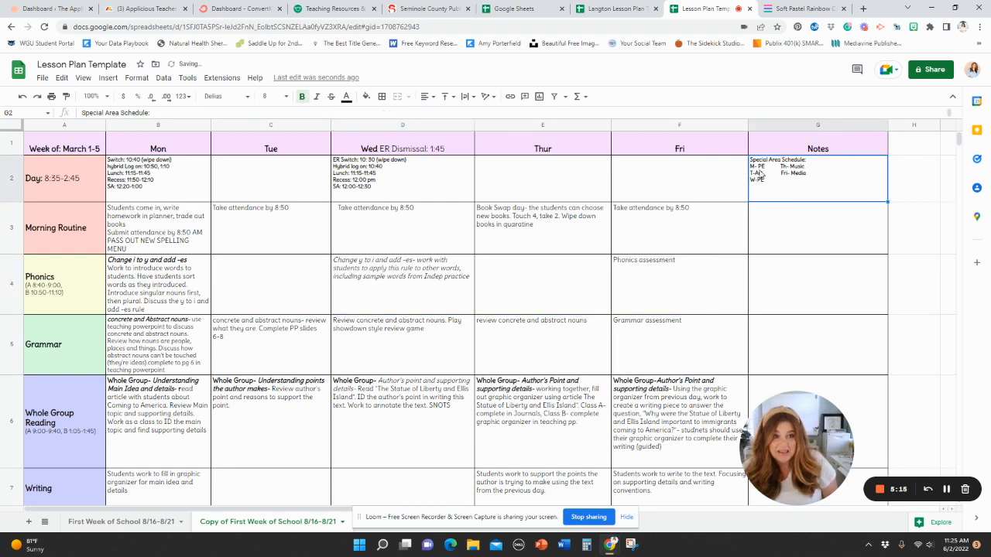
scroll(down, 3)
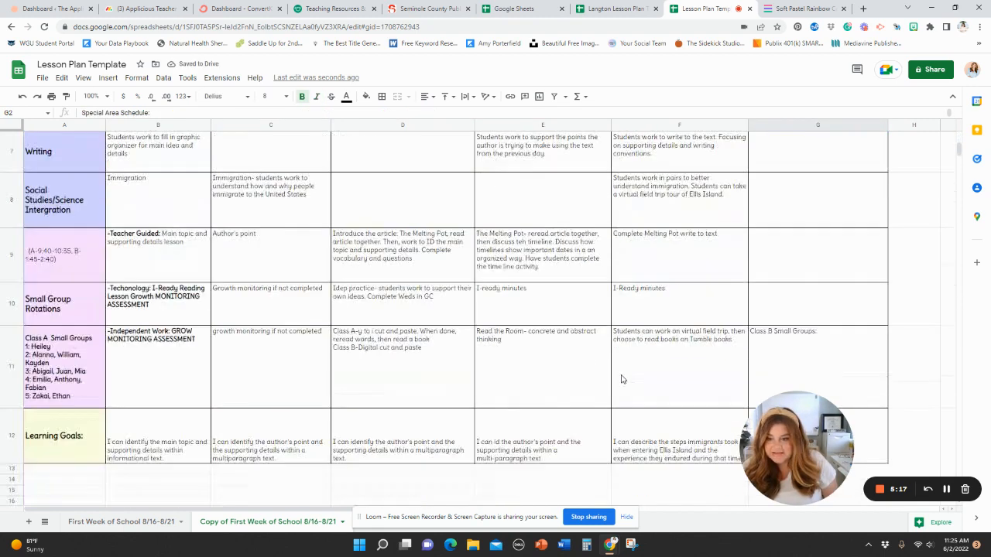
scroll(down, 3)
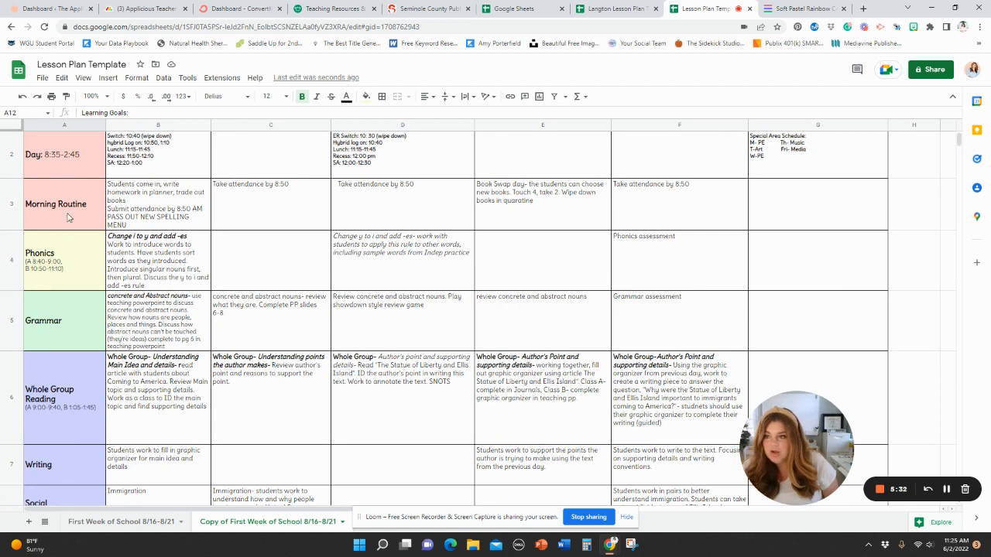
click(65, 321)
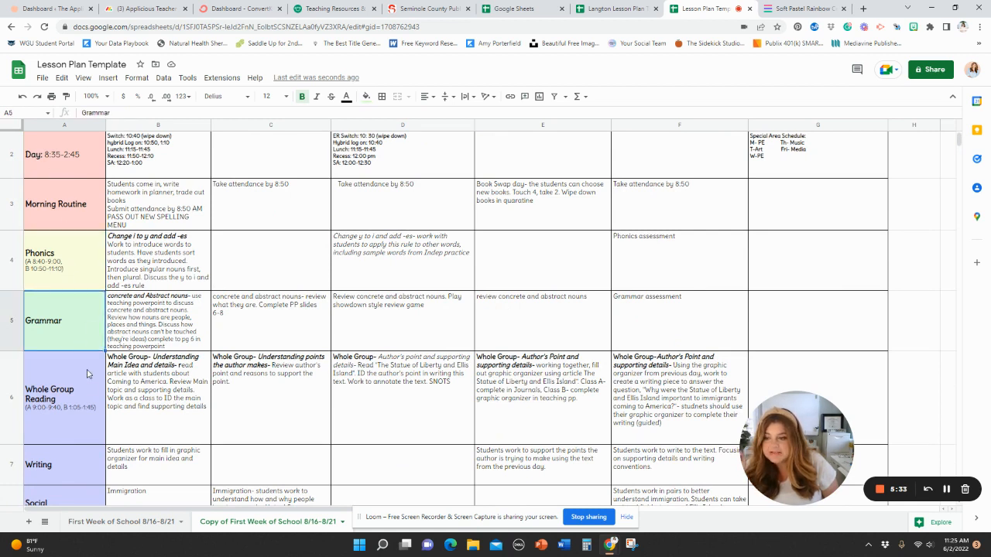
click(64, 395)
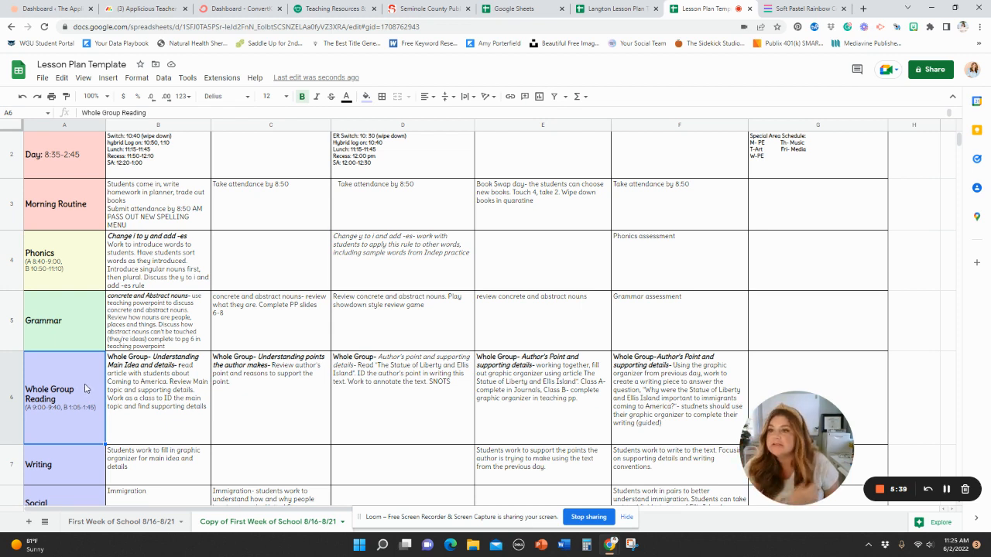
Step: Select the Notes column range G1:G13 from its heading down to row 13
scroll(down, 3)
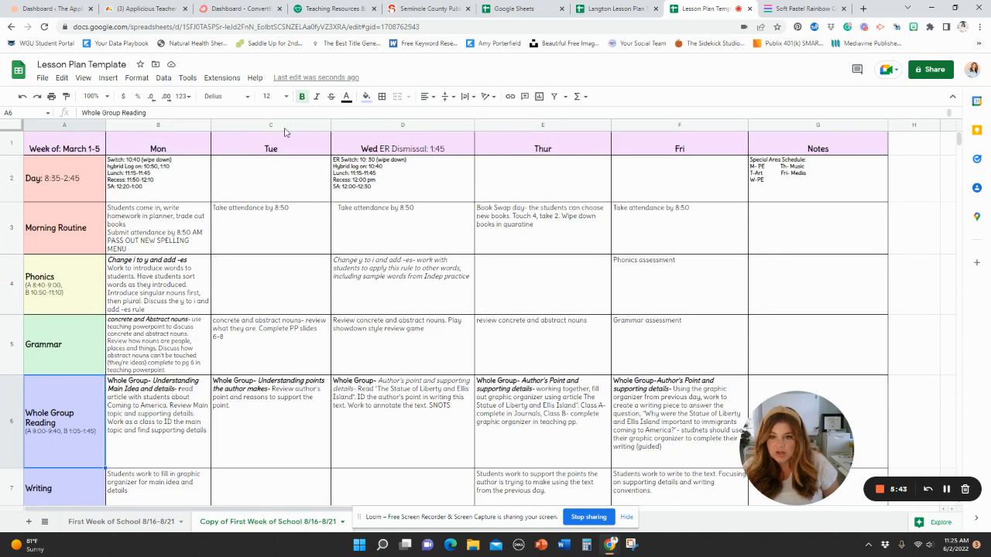
mouse_move(906, 155)
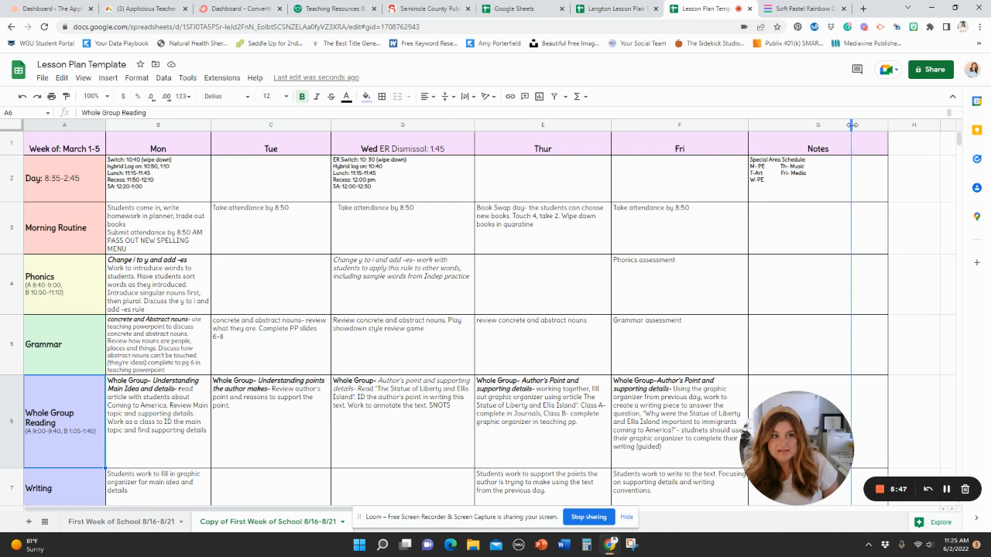
drag(852, 124, 829, 124)
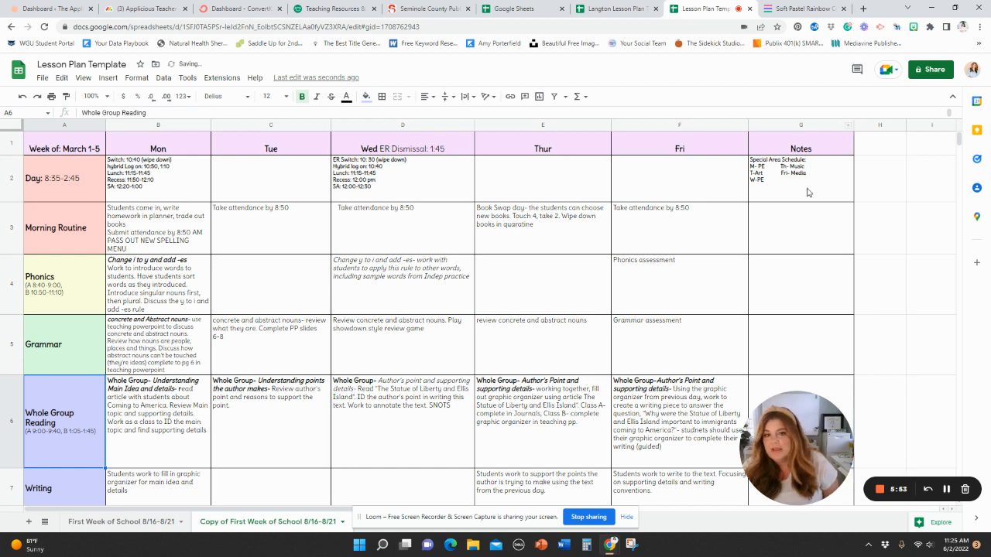
mouse_move(765, 195)
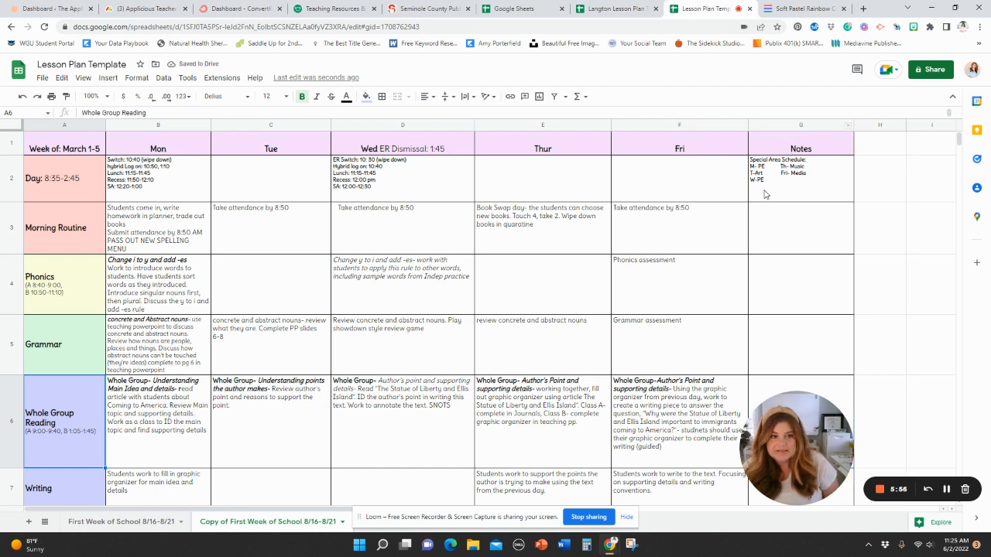
click(801, 149)
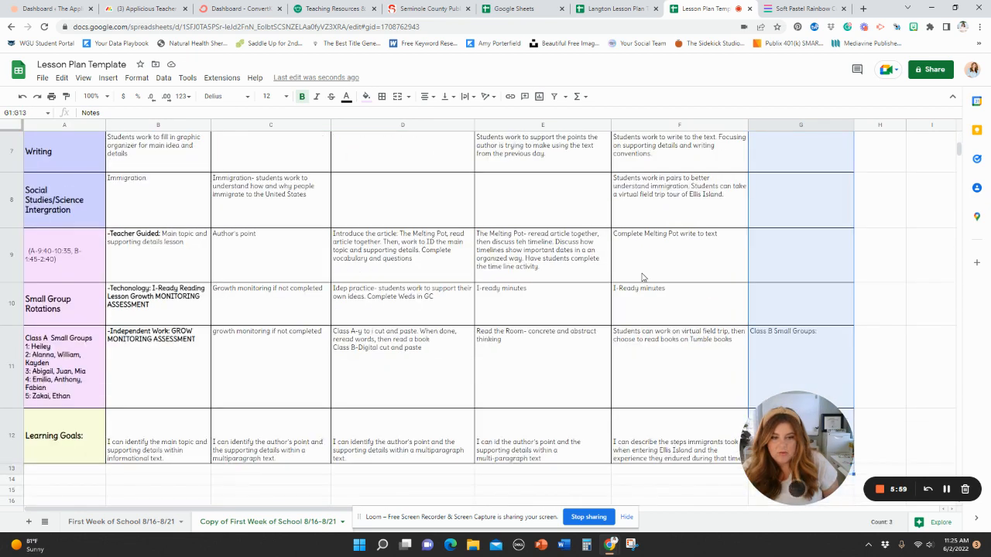
click(380, 96)
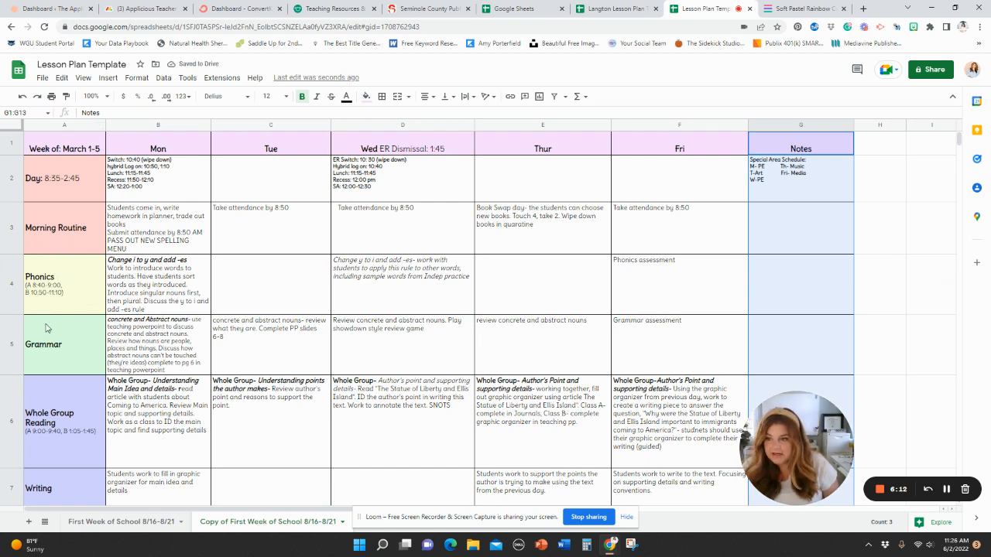
scroll(down, 3)
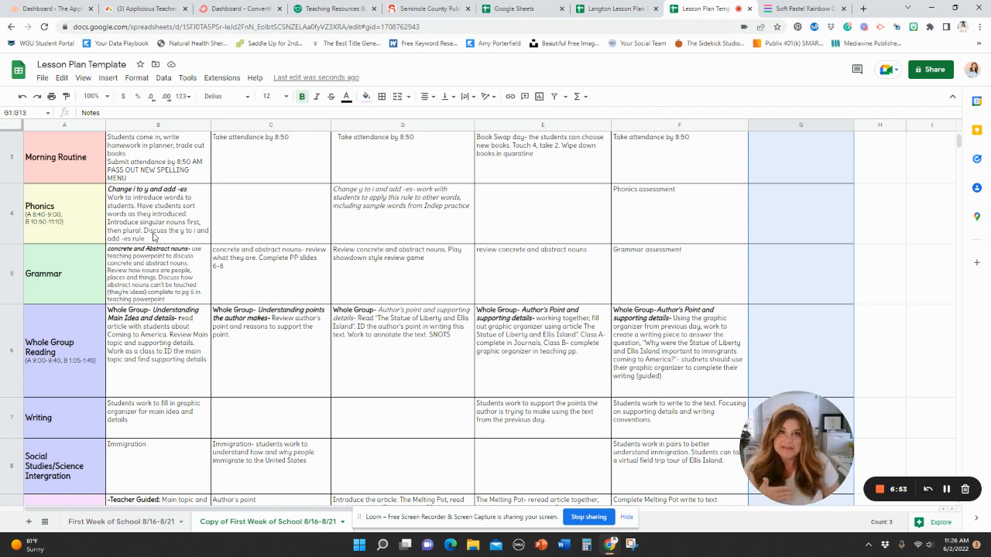
scroll(down, 3)
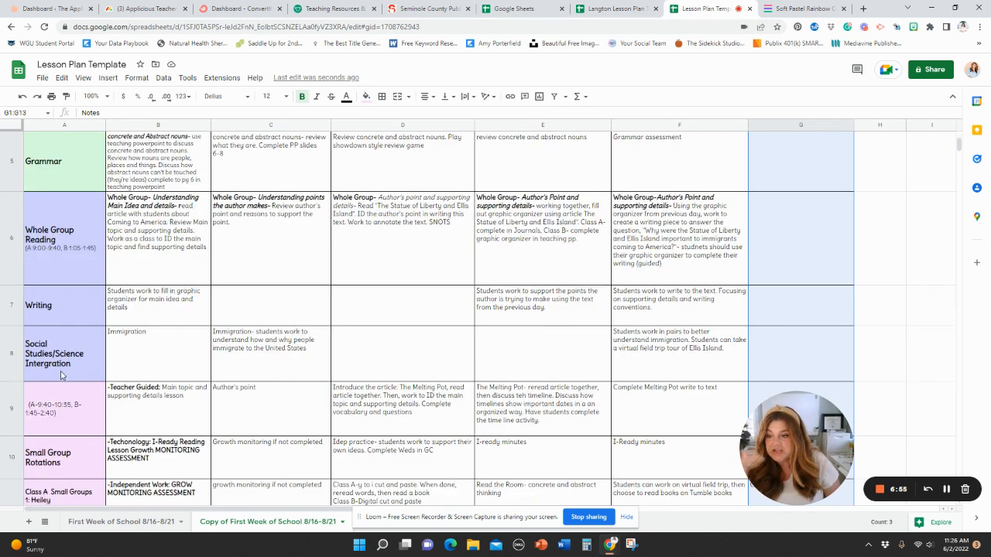
scroll(down, 3)
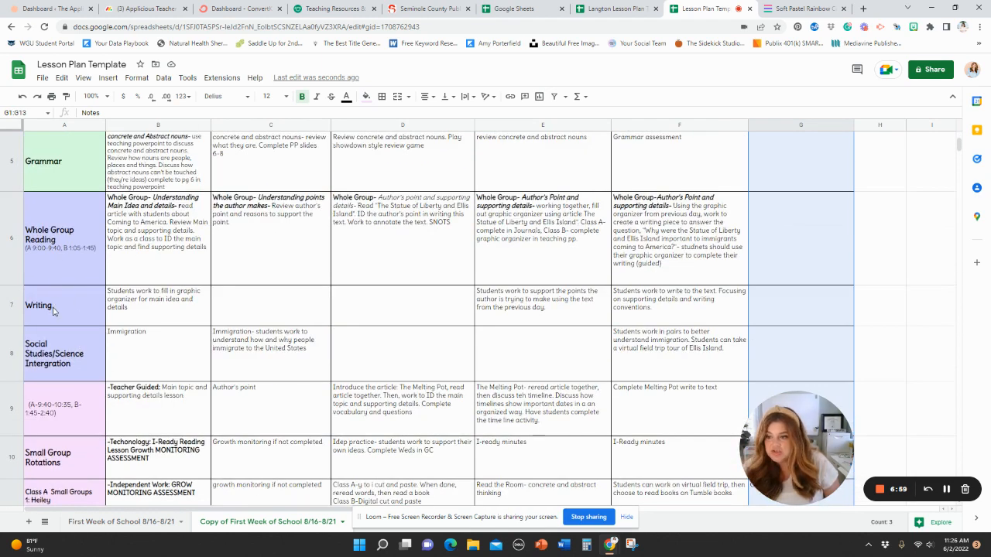
click(270, 303)
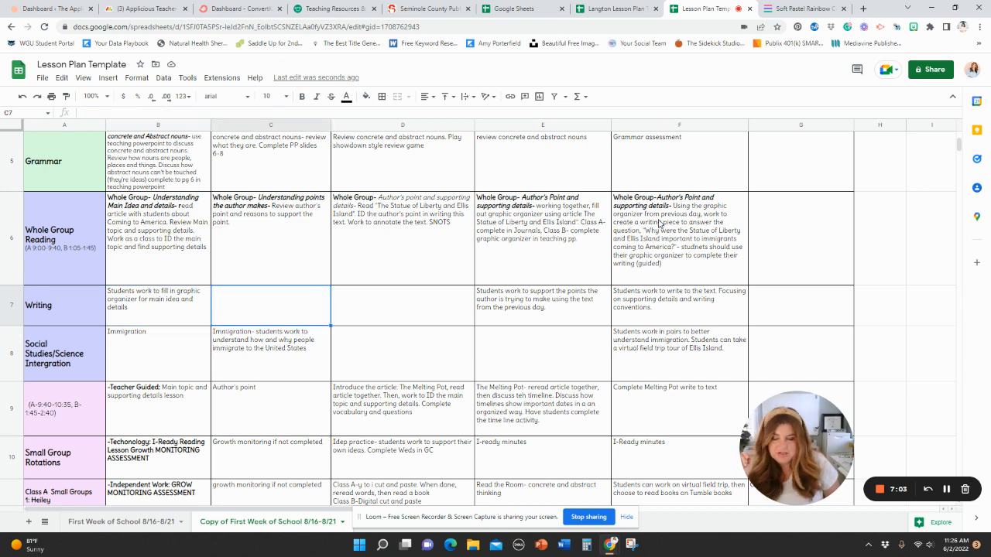
scroll(up, 3)
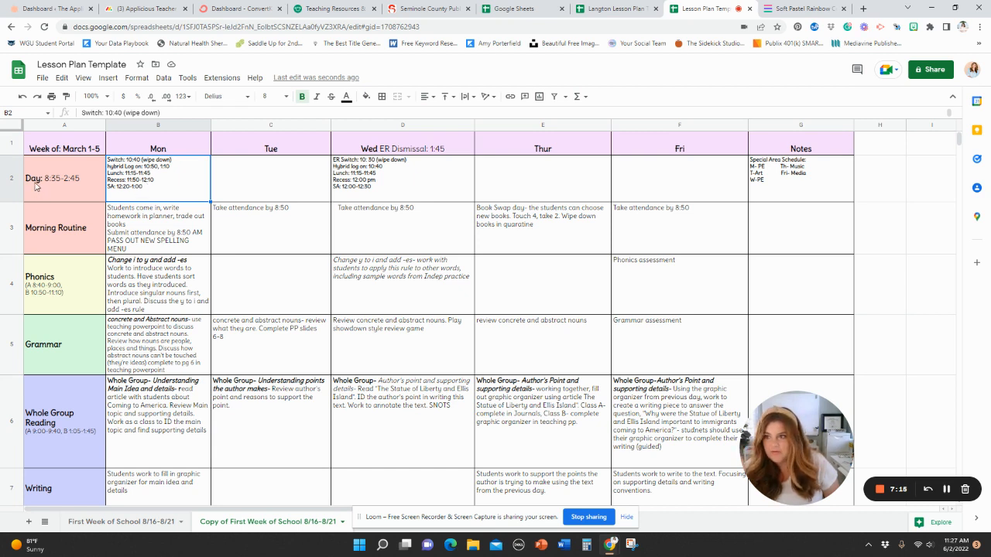
click(56, 228)
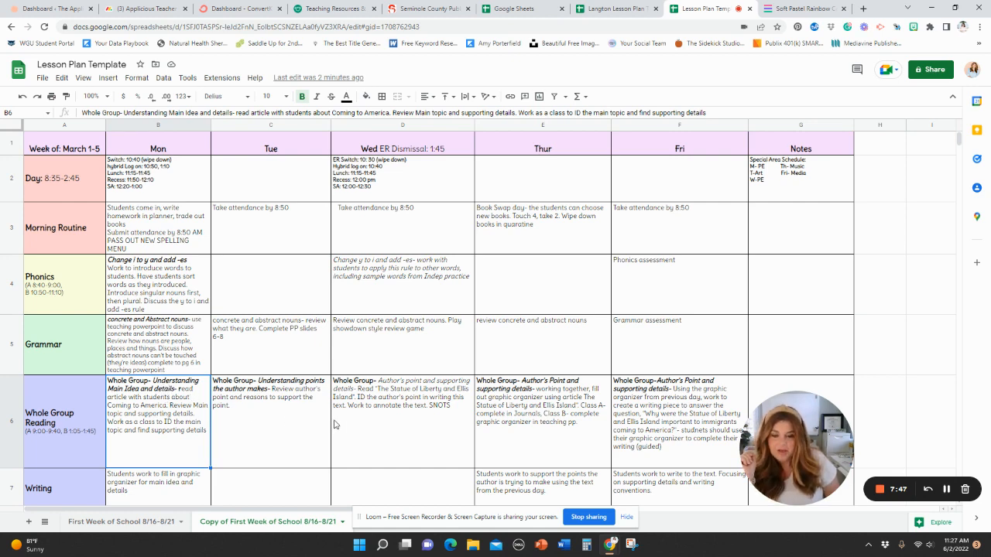
scroll(down, 3)
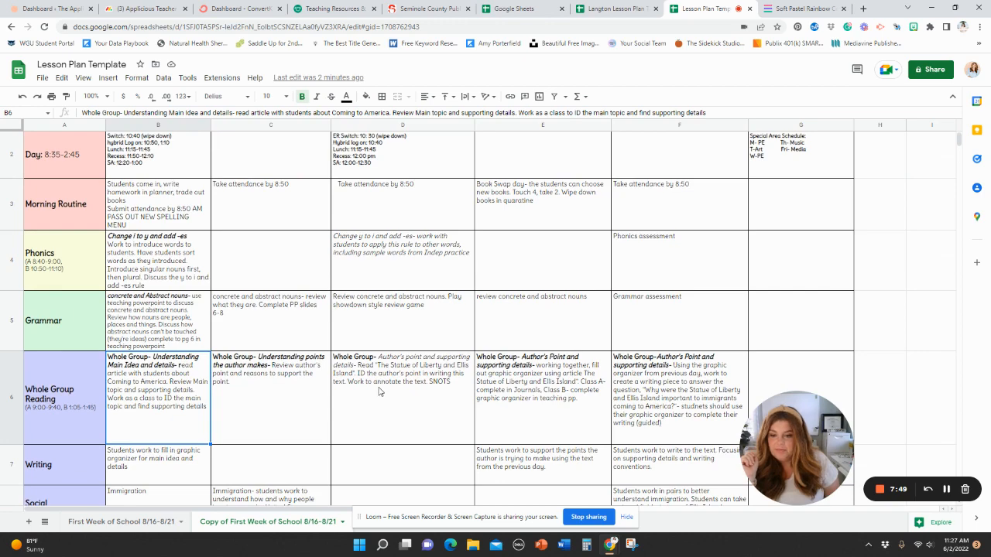
scroll(down, 3)
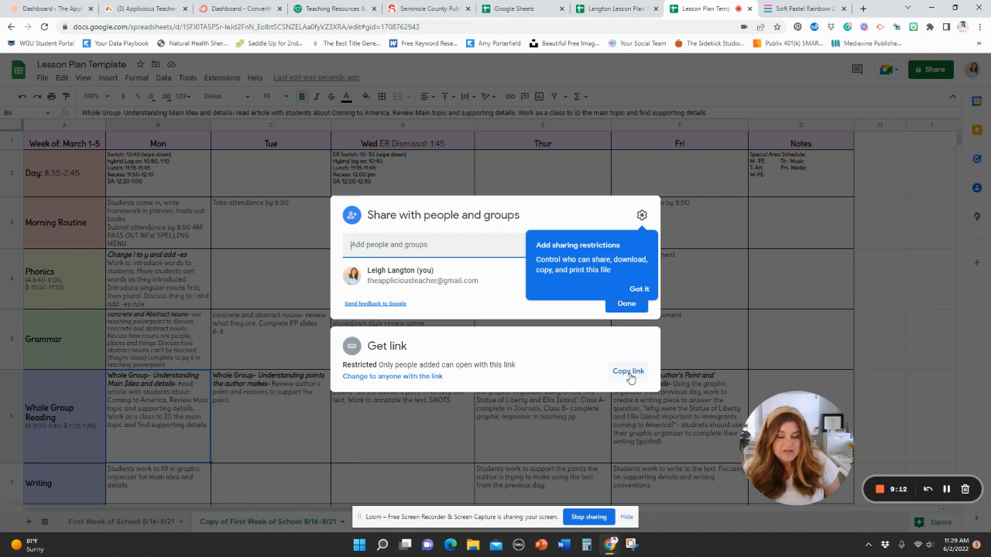
Step: Set General access to Anyone with the link as Viewer, copy the link, and finish with Done
click(628, 372)
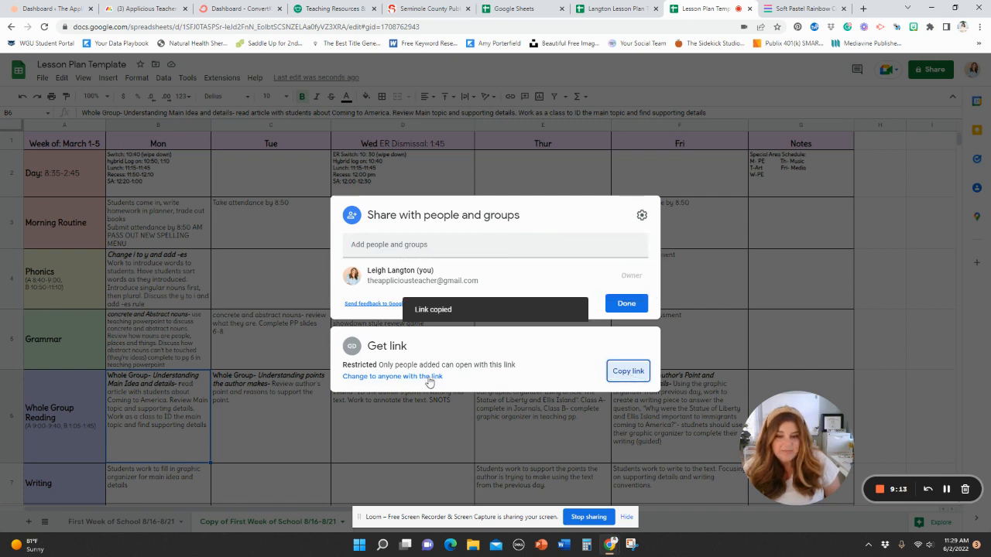
click(394, 376)
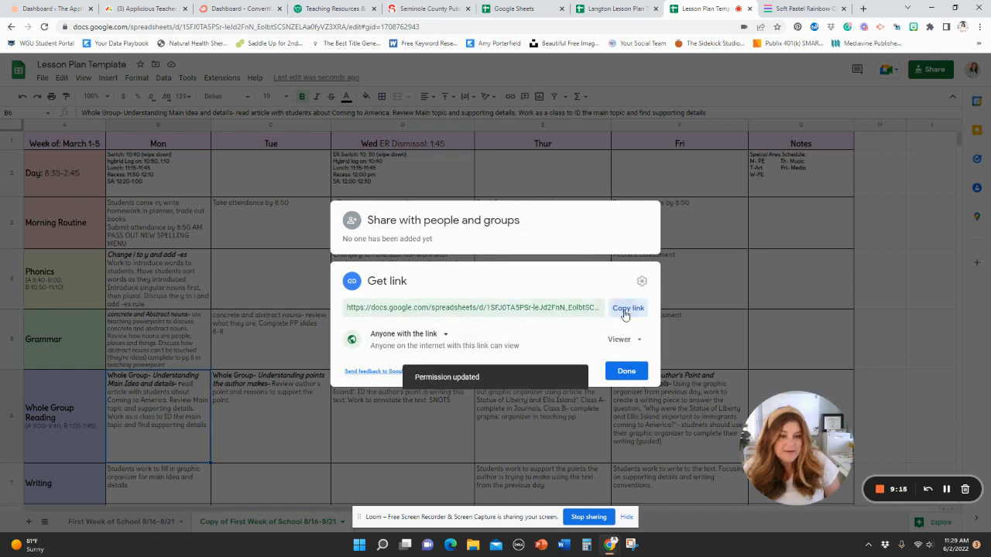
click(629, 308)
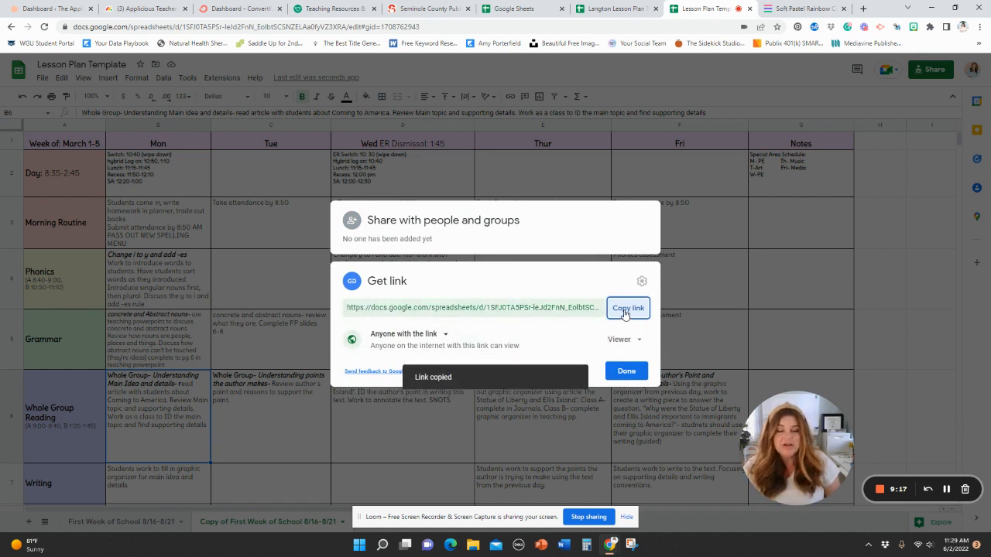
click(627, 308)
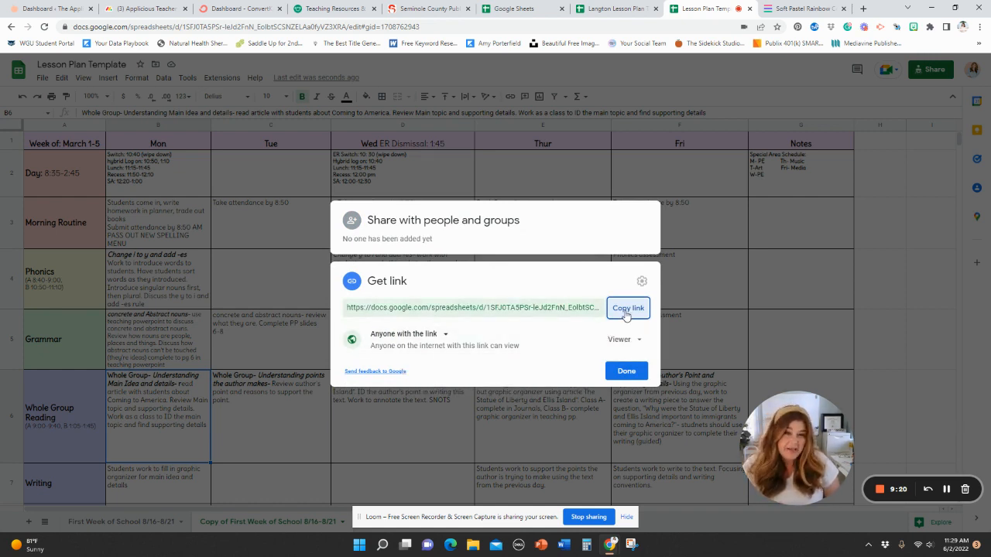
click(627, 308)
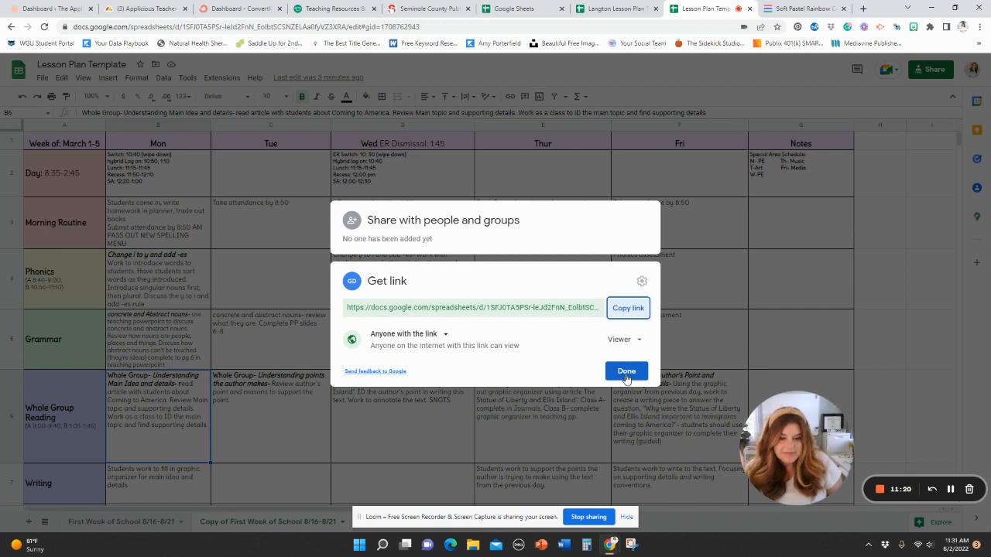
click(626, 372)
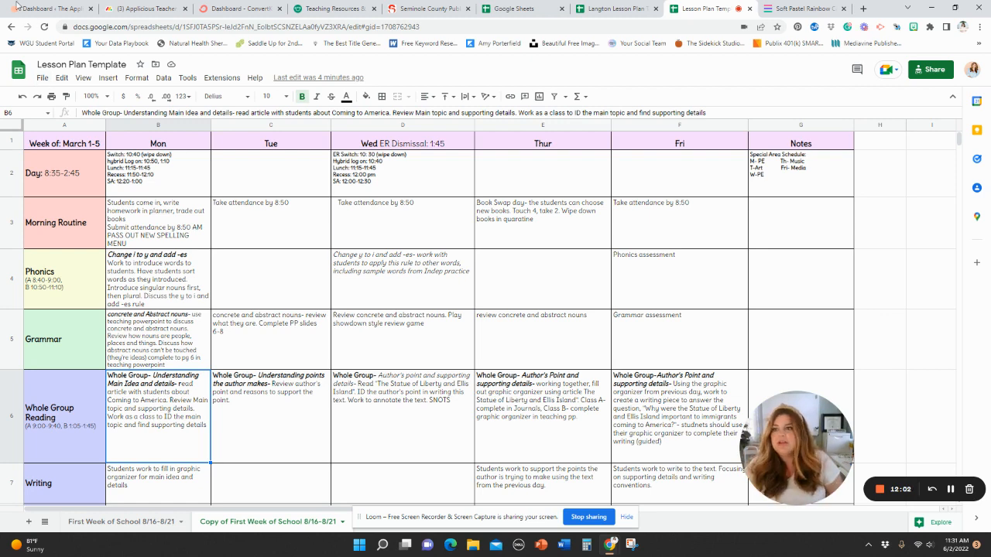
Step: Show the File > Download format submenu (Excel, ODS, PDF, HTML, CSV, TSV)
click(41, 77)
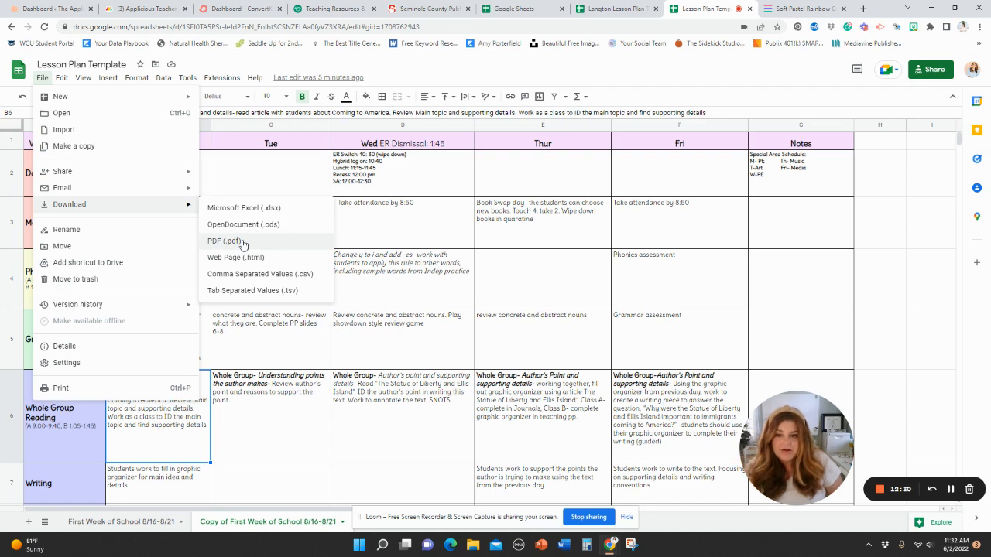
right_click(403, 143)
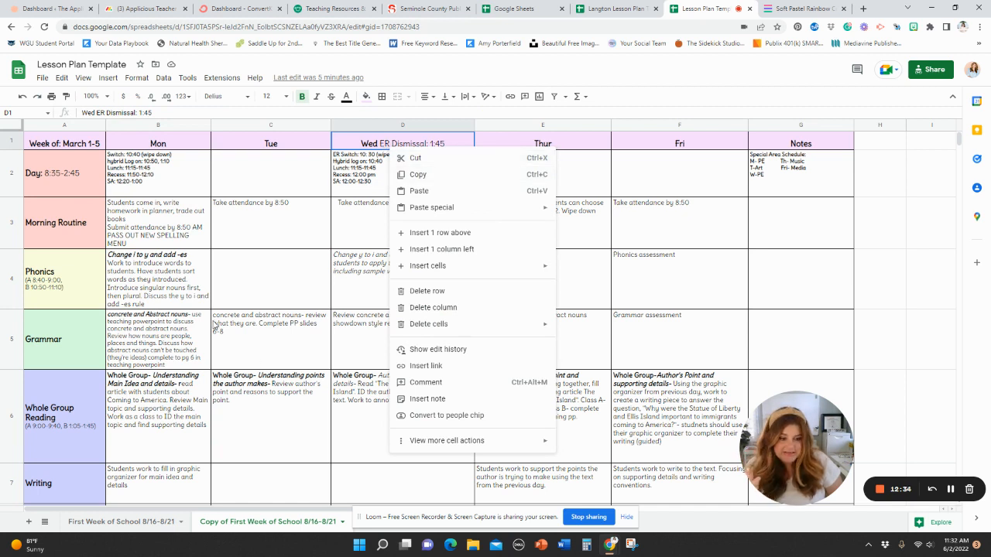
mouse_move(217, 332)
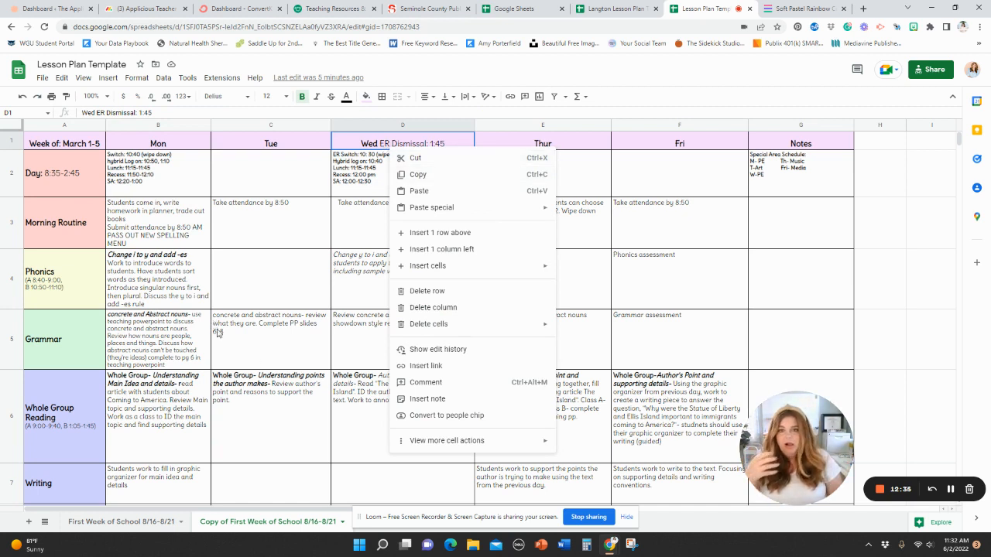
click(42, 77)
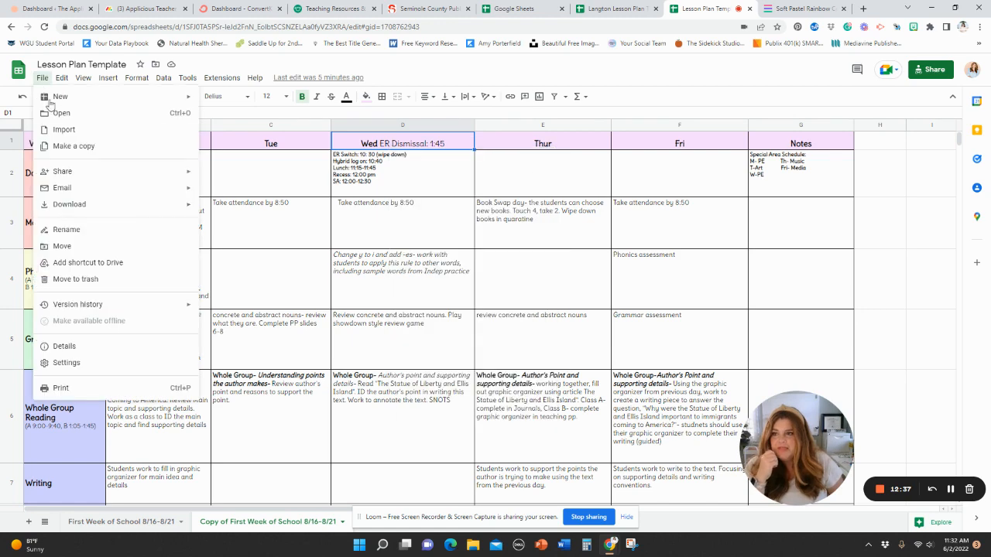
mouse_move(80, 170)
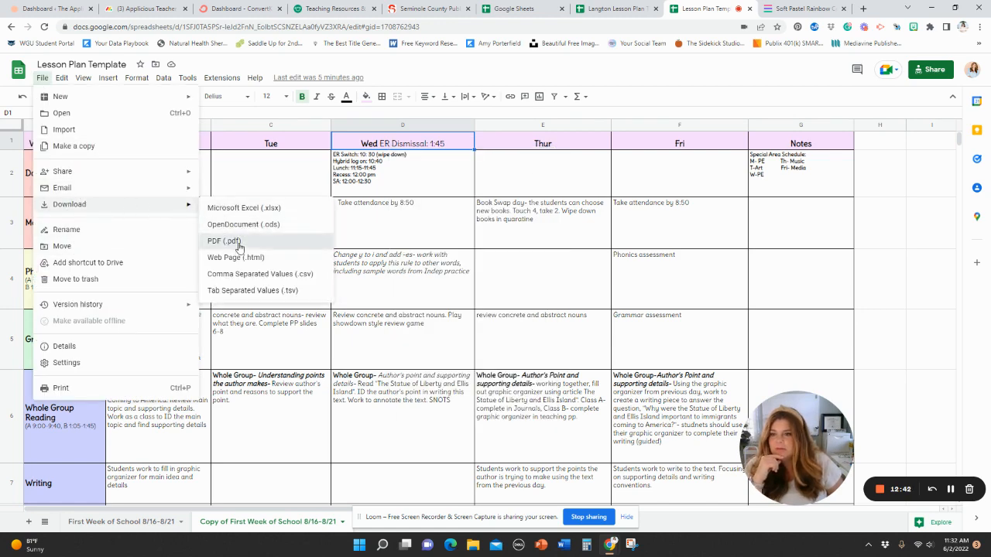
Step: Preview the plan as a two-page landscape PDF download, then Cancel without exporting
click(223, 242)
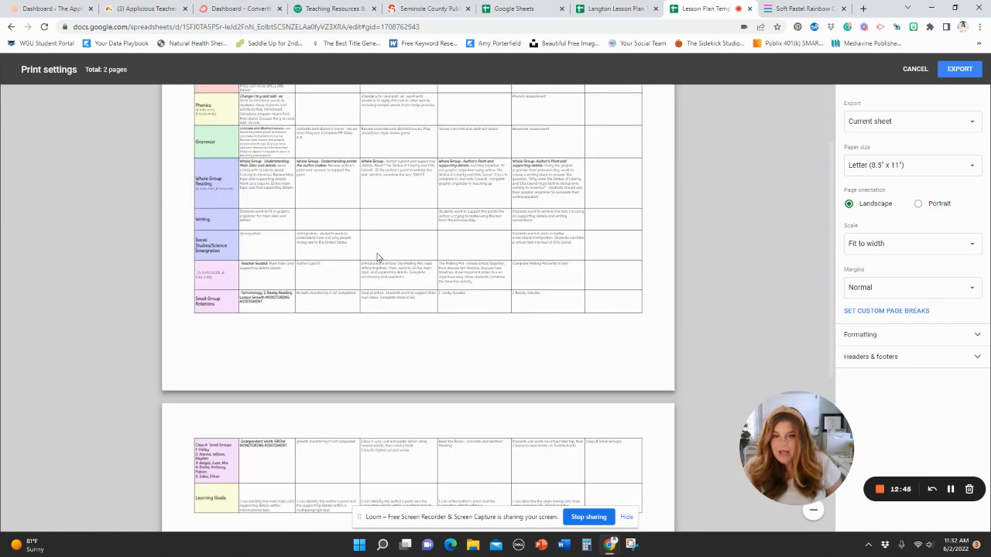
scroll(down, 3)
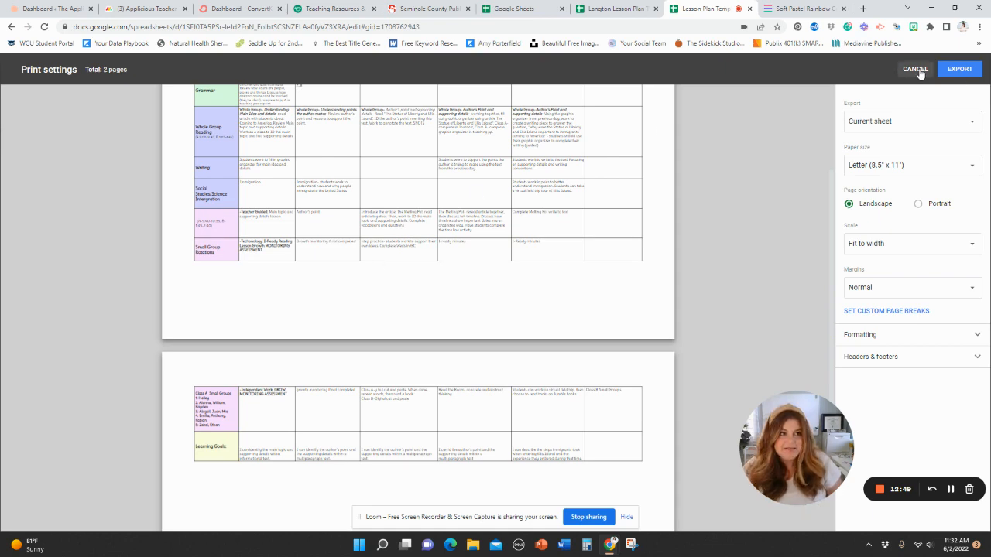
click(915, 68)
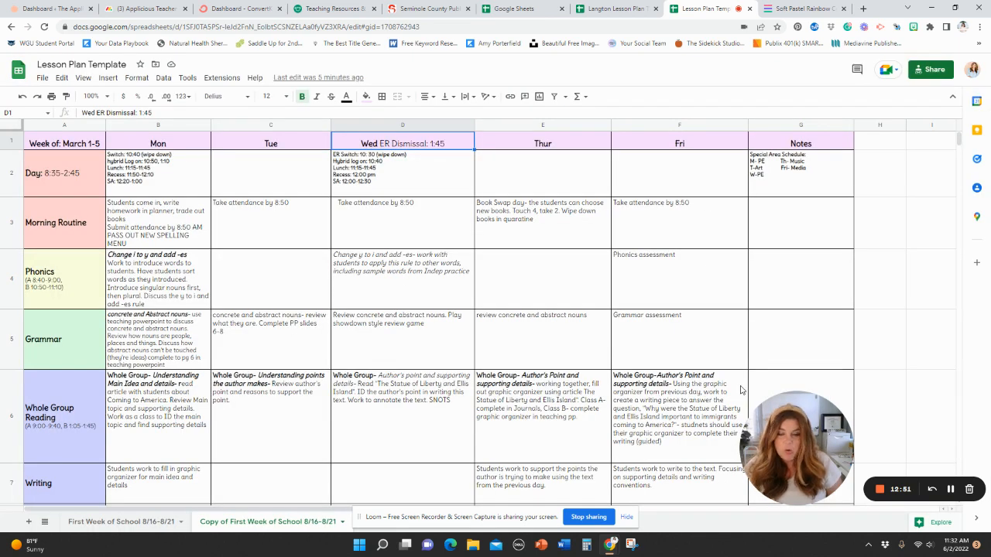